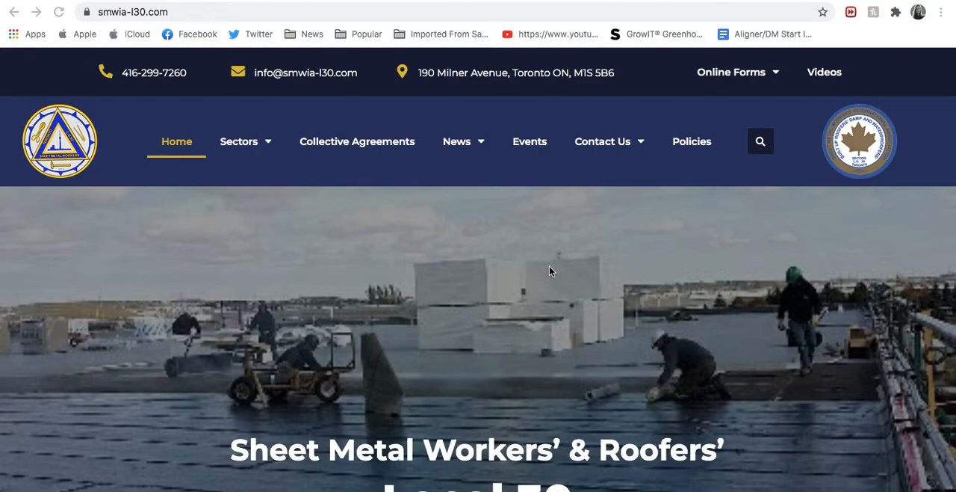
{"action": "mouse_move", "coordinate": [424, 215]}
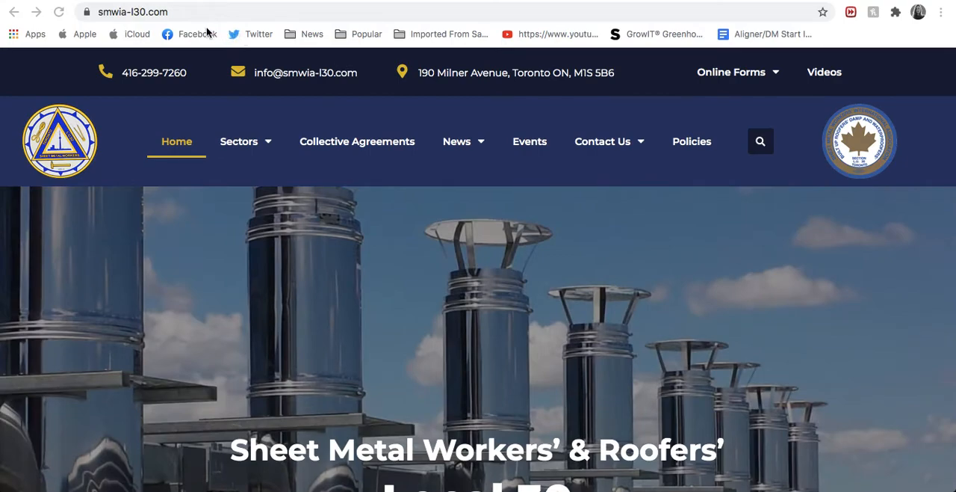
{"action": "mouse_move", "coordinate": [191, 21]}
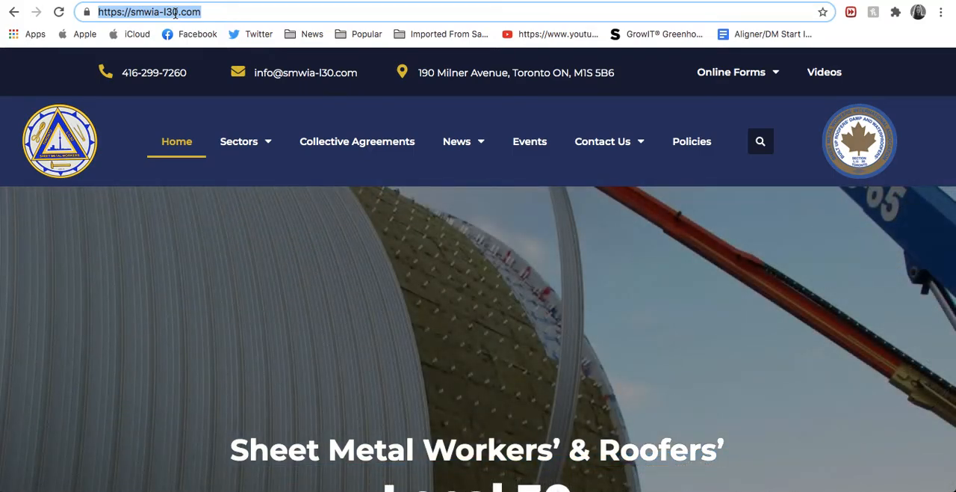
Load the Webmail login page at smw30.ca/webmail.
{"action": "type", "text": "smw30.ca/webmail"}
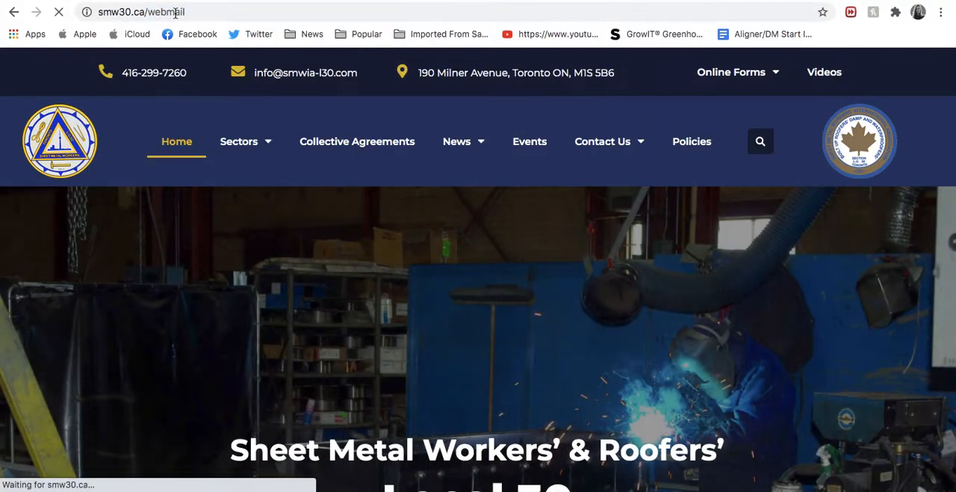
{"action": "key", "text": "Return"}
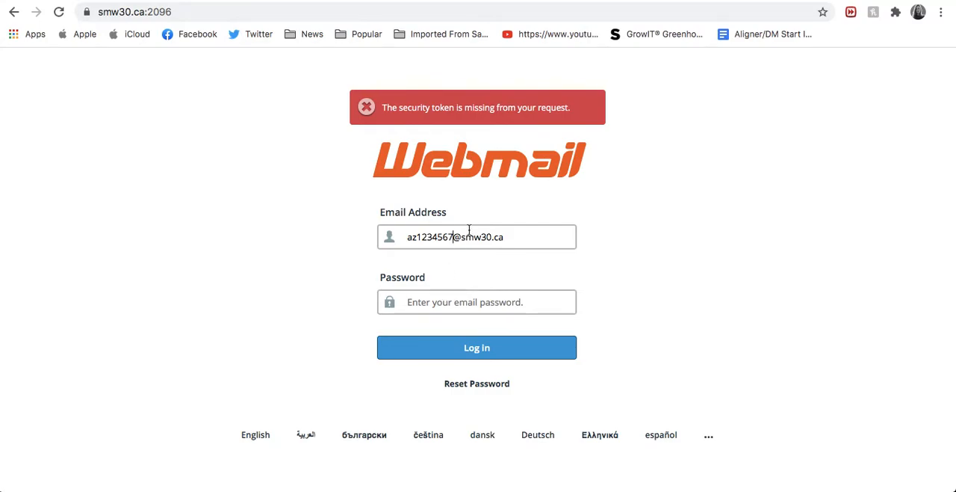
Enter the account password and log in, retrying after the invalid-login error.
{"action": "left_click", "coordinate": [477, 302]}
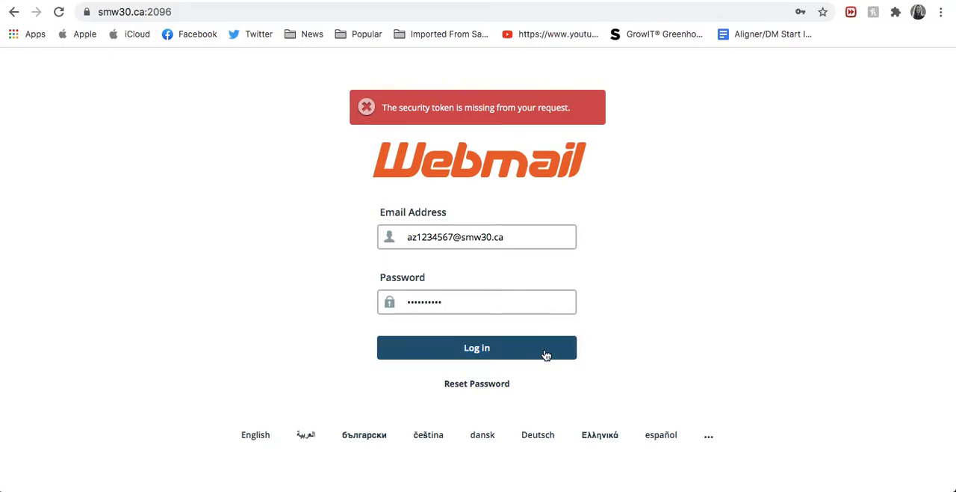
{"action": "left_click", "coordinate": [477, 346]}
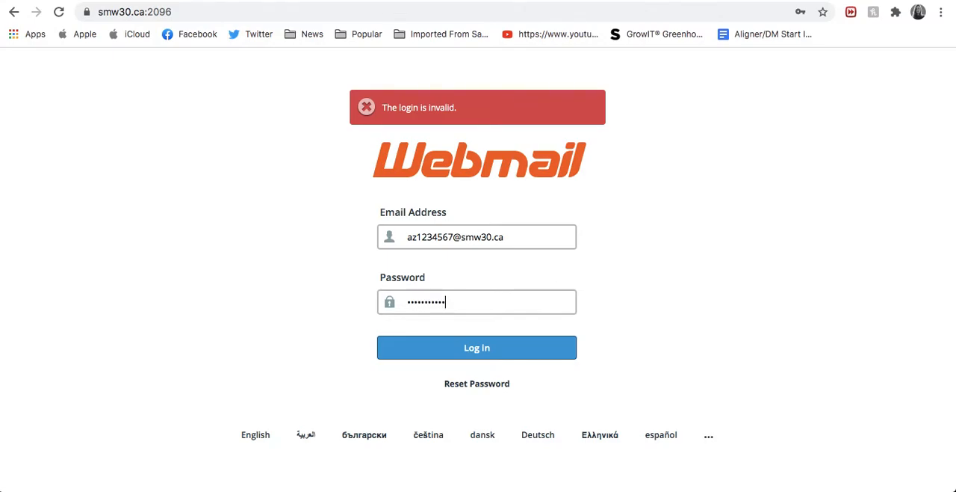
{"action": "left_click", "coordinate": [476, 347]}
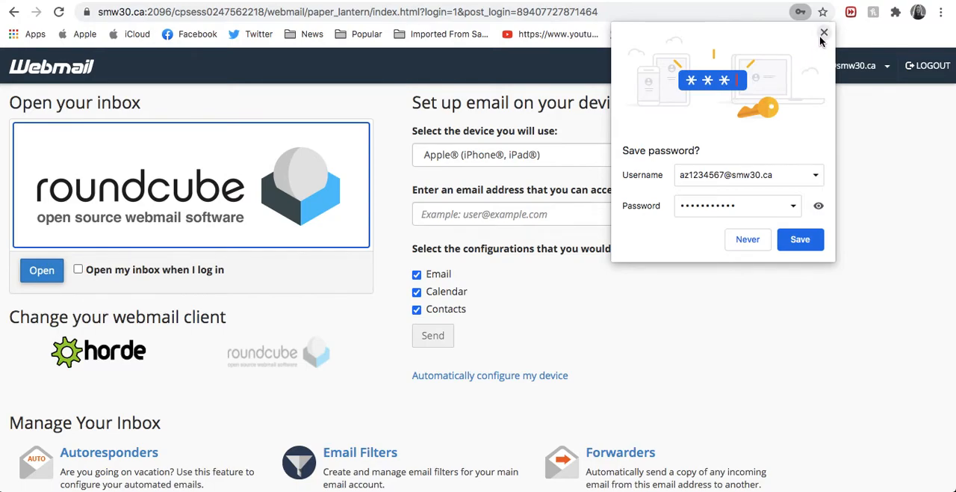
Dismiss Chrome's save-password offer and return to the Webmail Home page.
{"action": "left_click", "coordinate": [825, 33]}
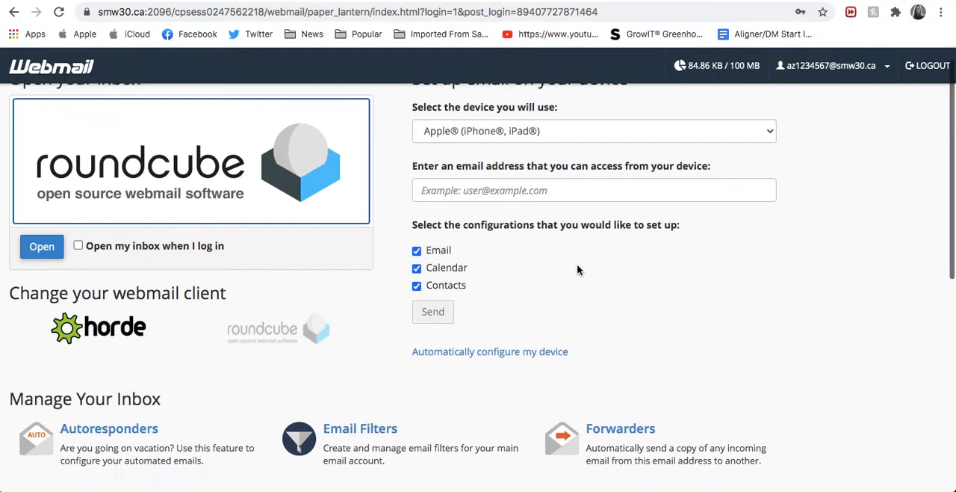
{"action": "scroll", "scroll_direction": "down", "scroll_amount": 3}
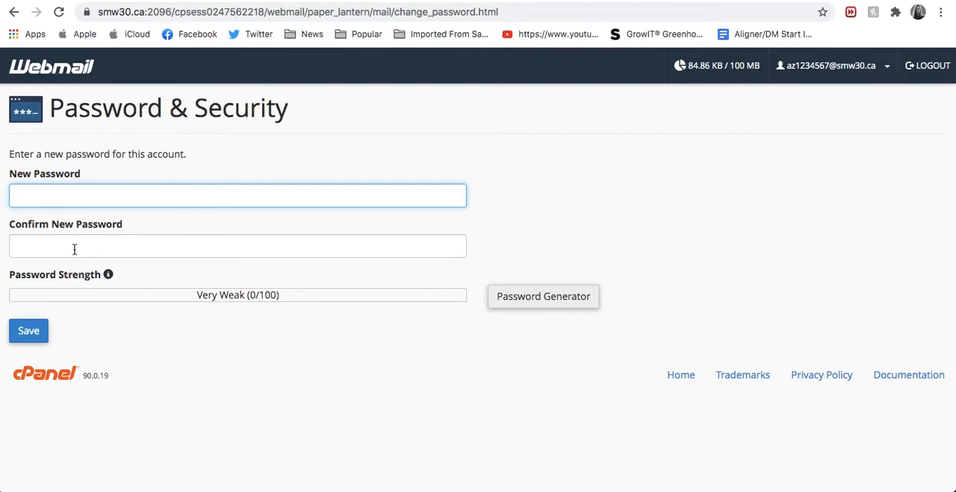
{"action": "left_click", "coordinate": [237, 245]}
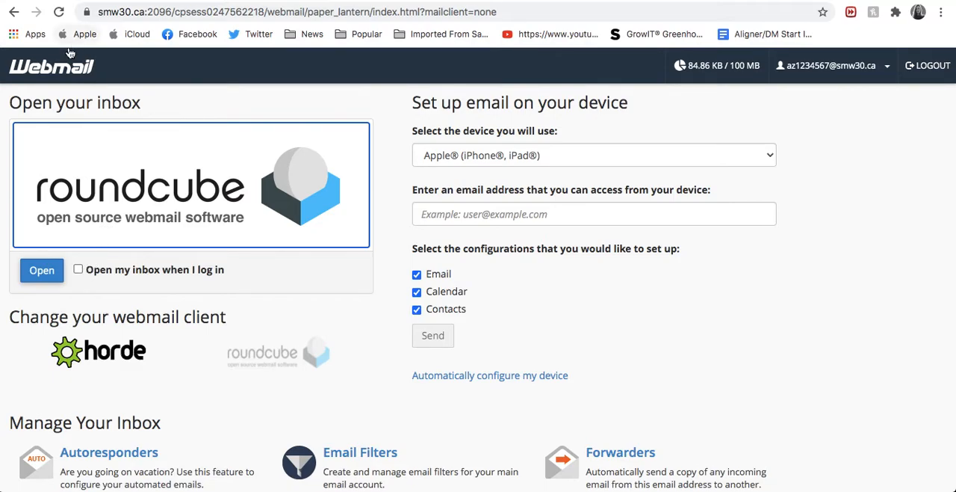
{"action": "mouse_move", "coordinate": [52, 66]}
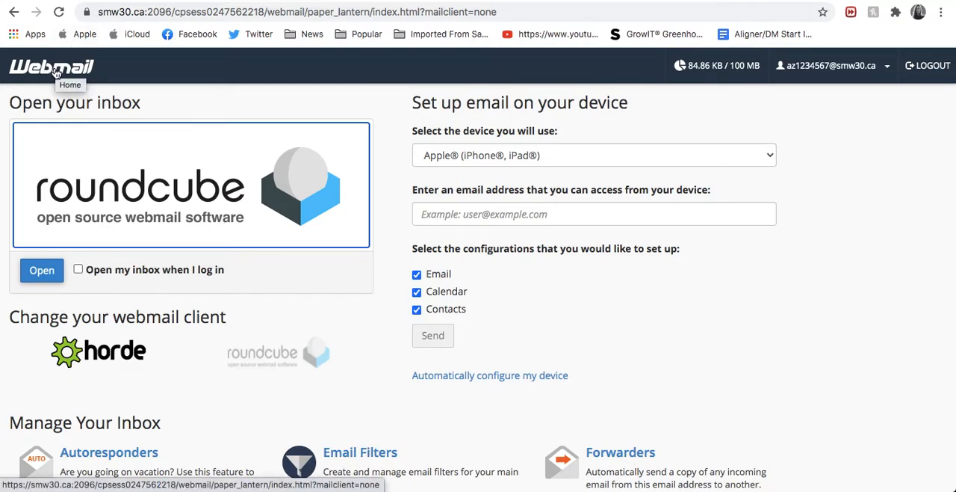
{"action": "mouse_move", "coordinate": [79, 269]}
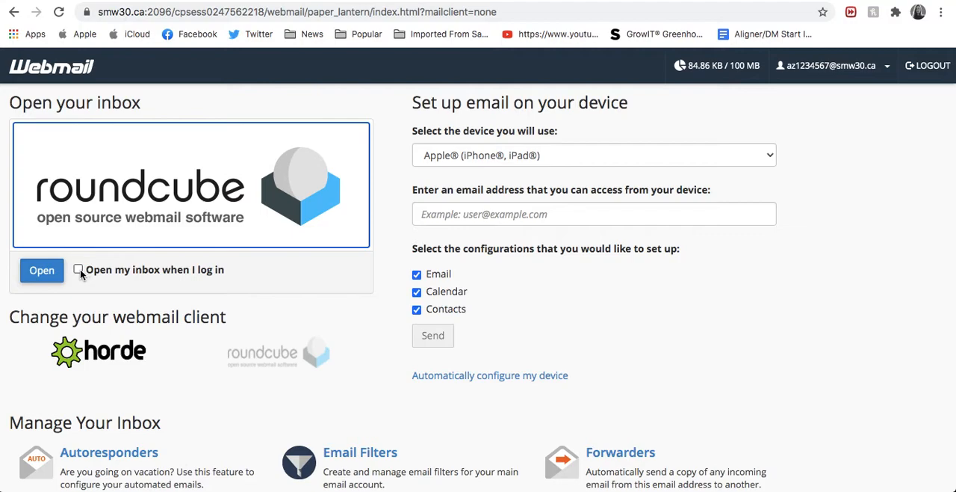
Enable 'Open my inbox when I log in' and launch the Roundcube inbox.
{"action": "left_click", "coordinate": [77, 269]}
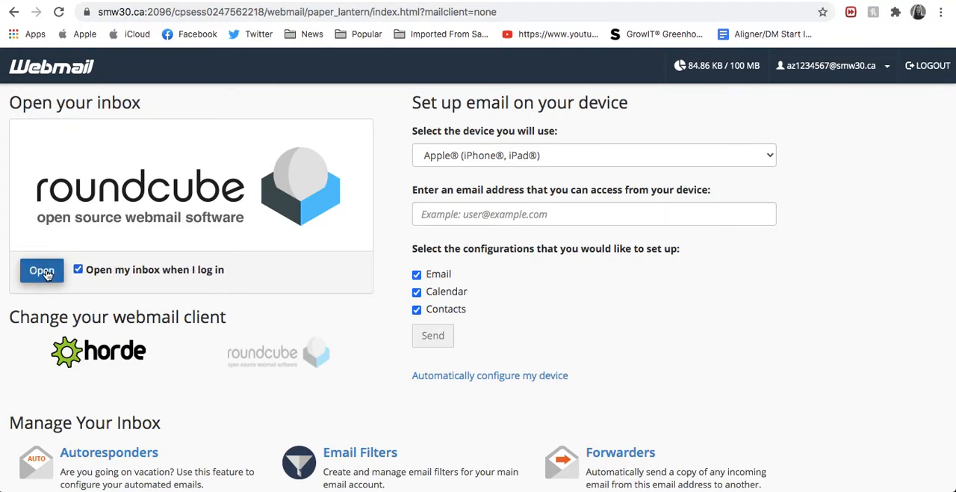
{"action": "left_click", "coordinate": [42, 269]}
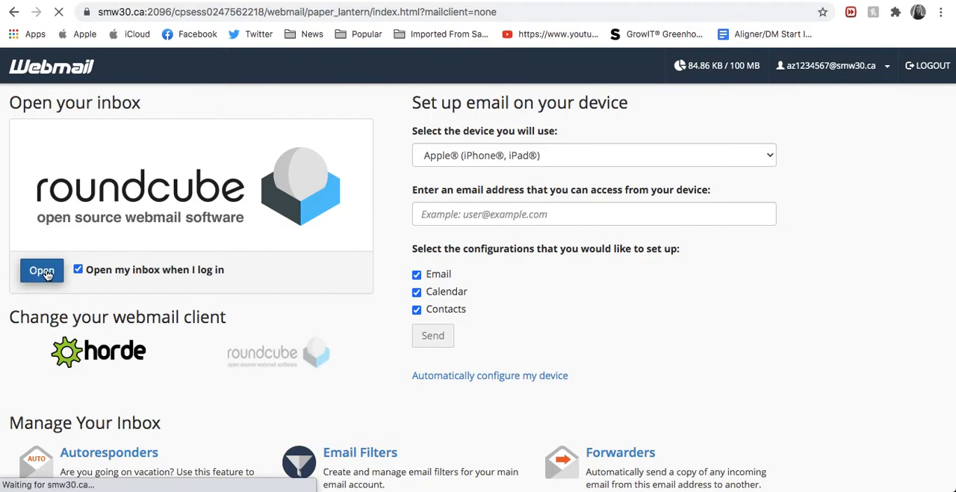
{"action": "left_click", "coordinate": [41, 269]}
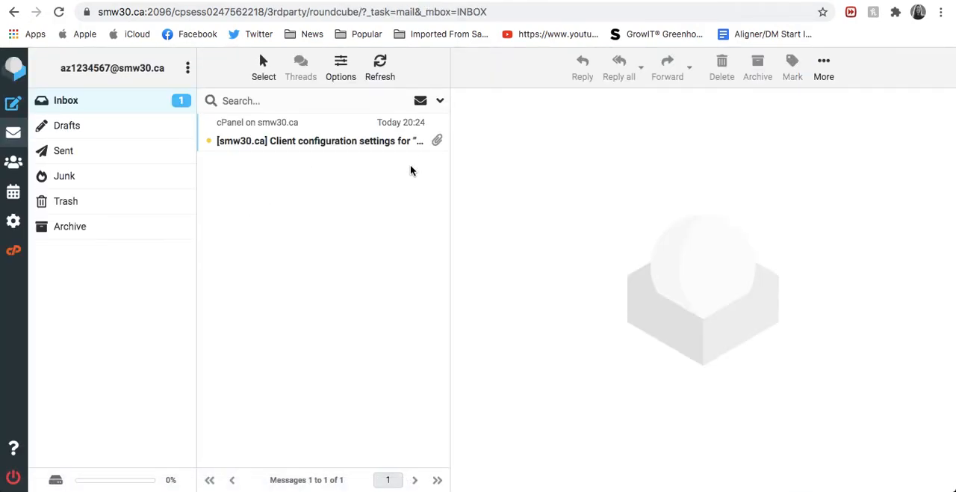
{"action": "mouse_move", "coordinate": [361, 140]}
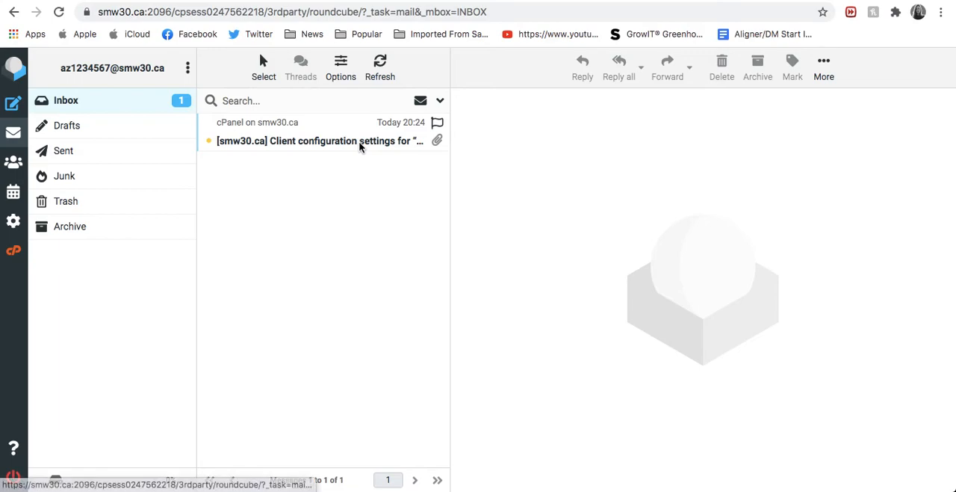
{"action": "mouse_move", "coordinate": [581, 209]}
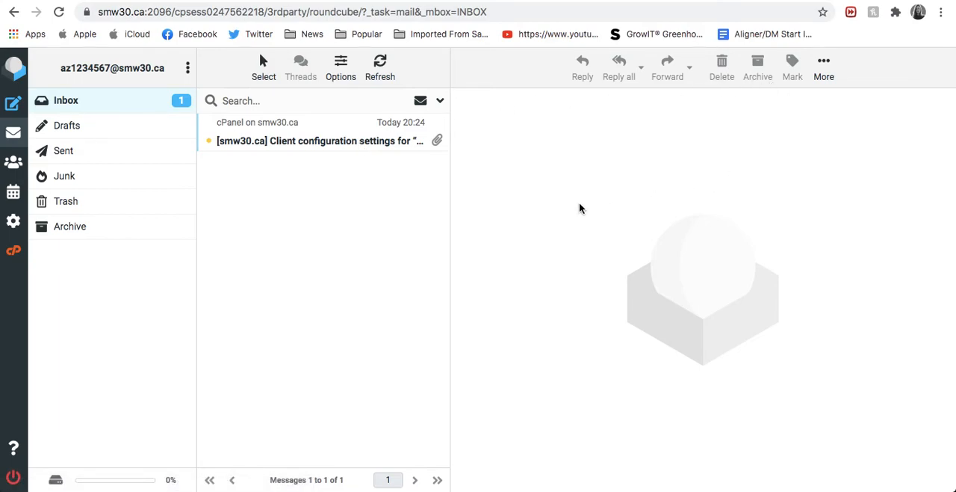
{"action": "mouse_move", "coordinate": [565, 245]}
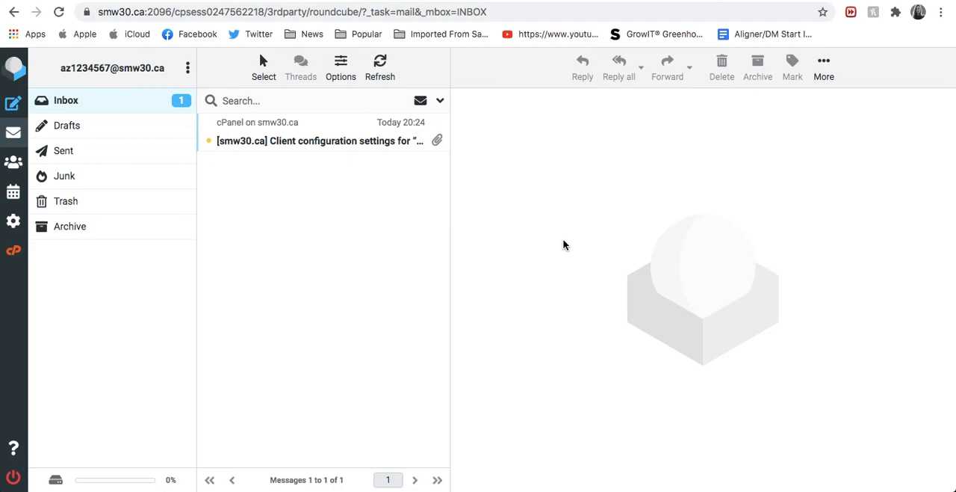
{"action": "mouse_move", "coordinate": [553, 193]}
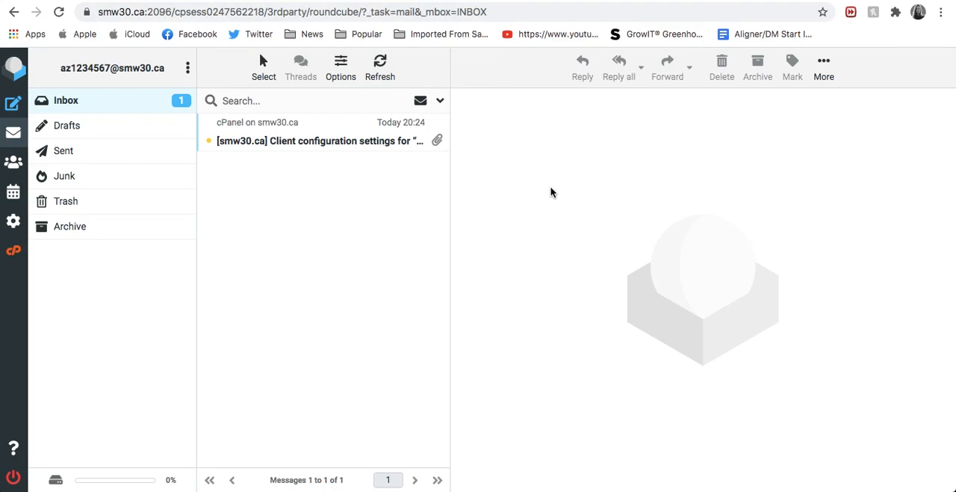
{"action": "mouse_move", "coordinate": [656, 118]}
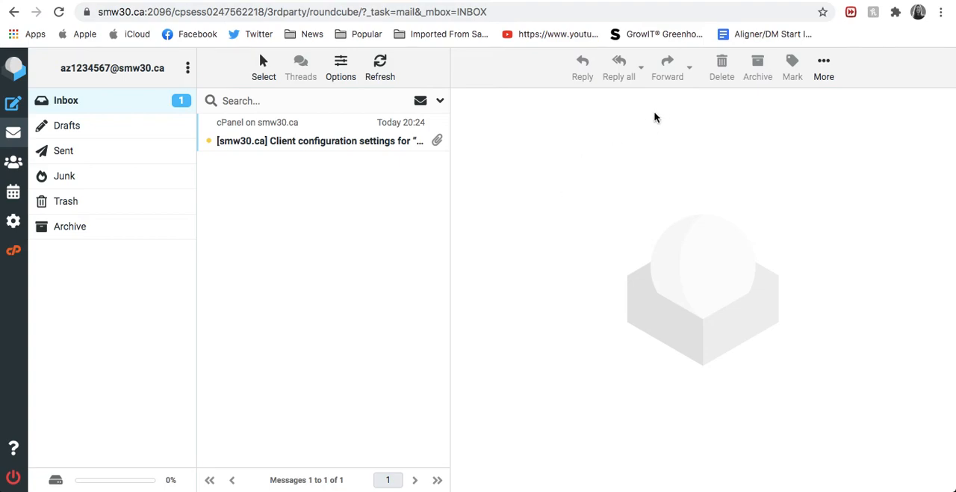